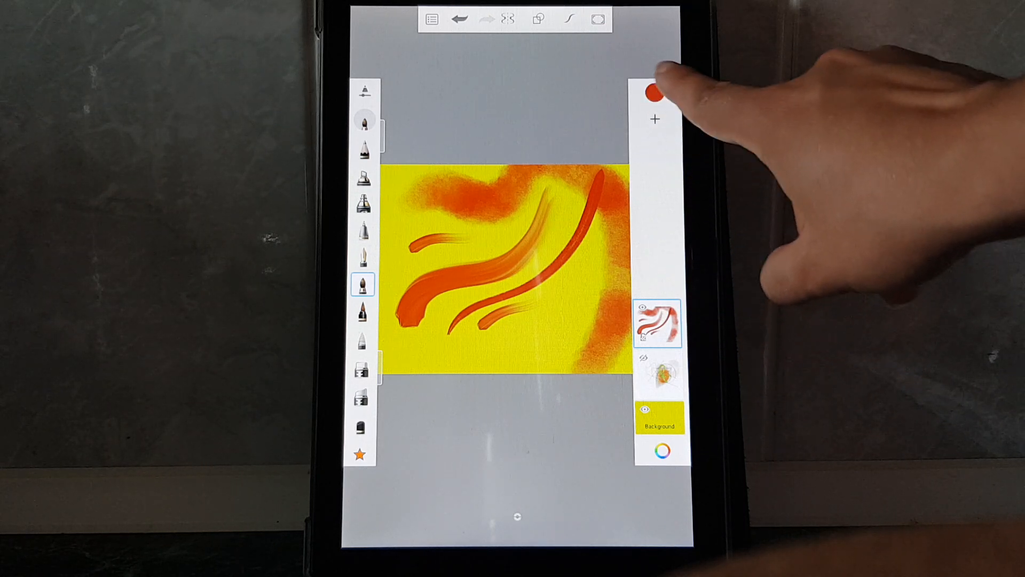
Bring up the colour wheel editor from the colour puck, showing purple-blue 4724C2 current
{"action": "left_click", "coordinate": [654, 92]}
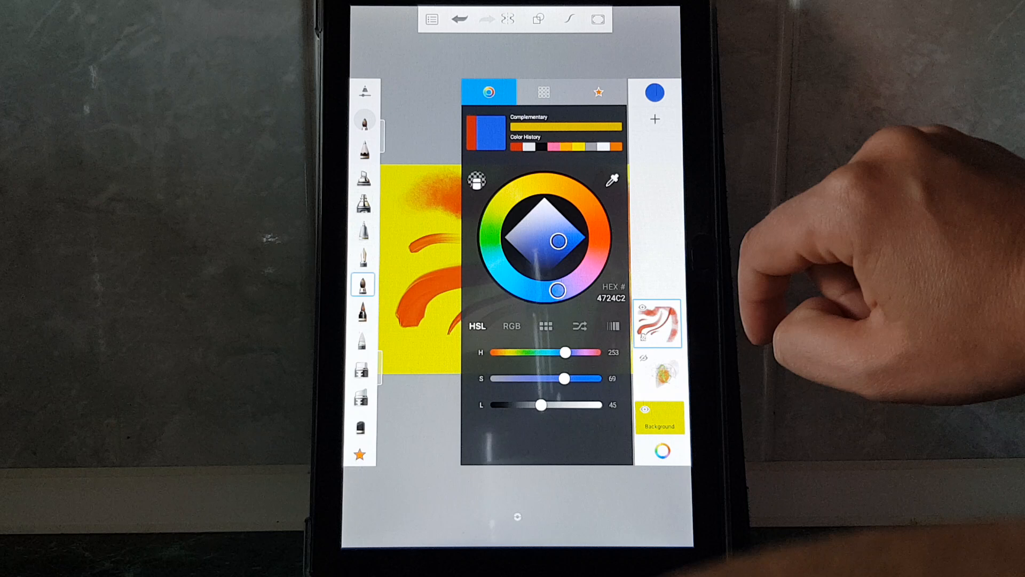
Adjust hue around the ring back to blue and lighten it into a bright light blue
{"action": "left_click_drag", "start_coordinate": [558, 238], "coordinate": [596, 232]}
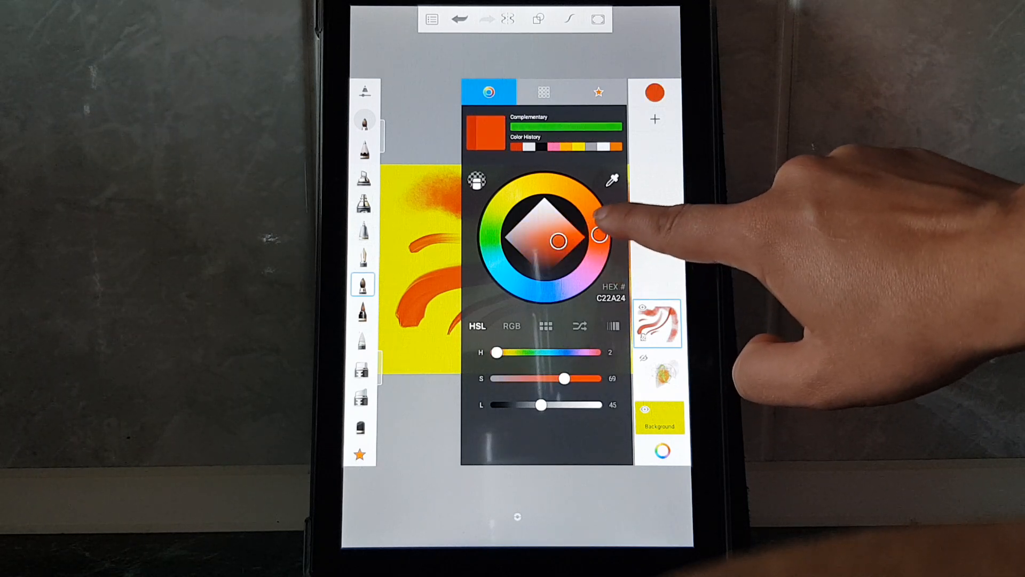
{"action": "left_click_drag", "start_coordinate": [597, 234], "coordinate": [554, 291]}
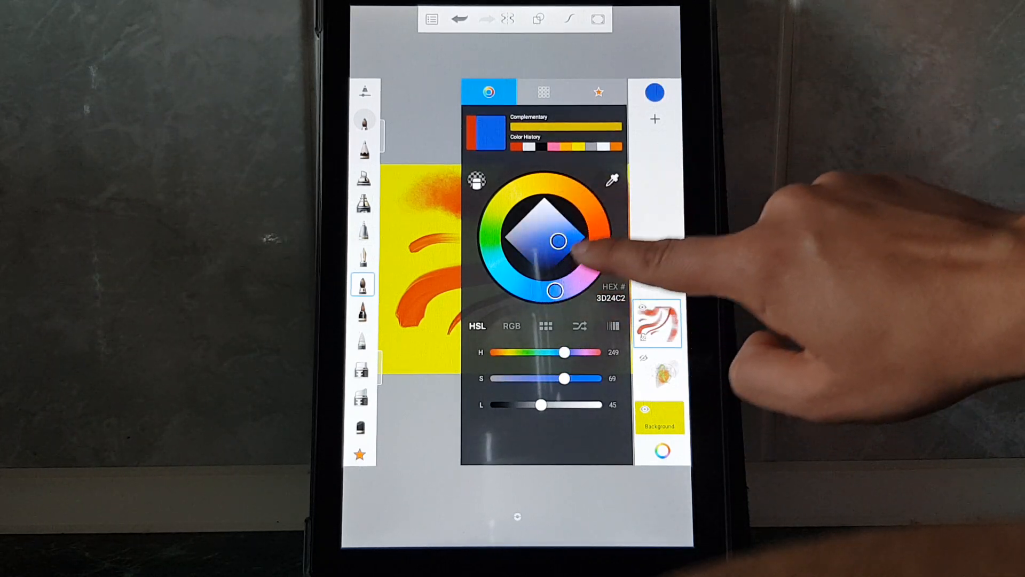
{"action": "left_click_drag", "start_coordinate": [558, 240], "coordinate": [553, 222]}
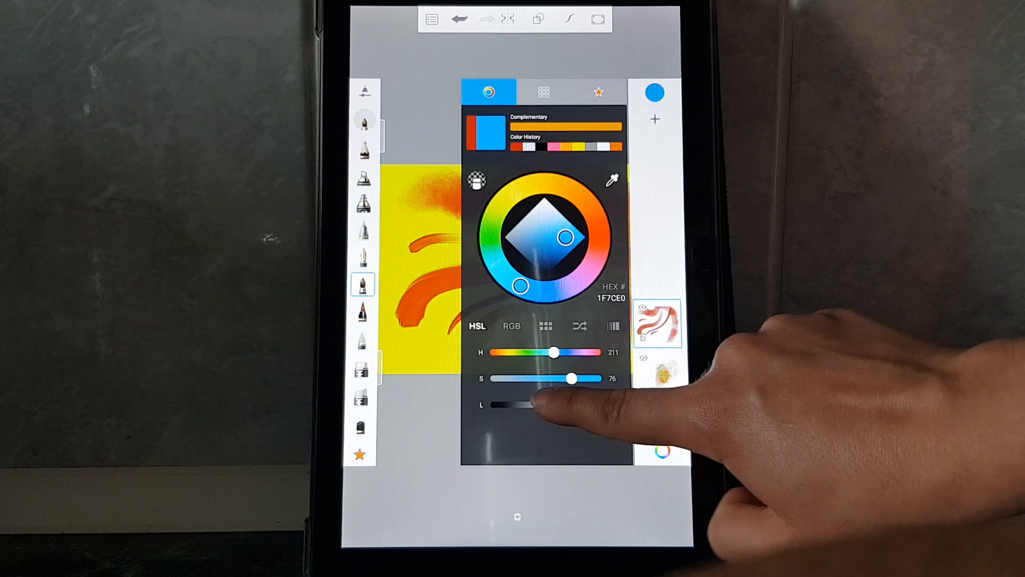
{"action": "left_click_drag", "start_coordinate": [523, 404], "coordinate": [549, 404]}
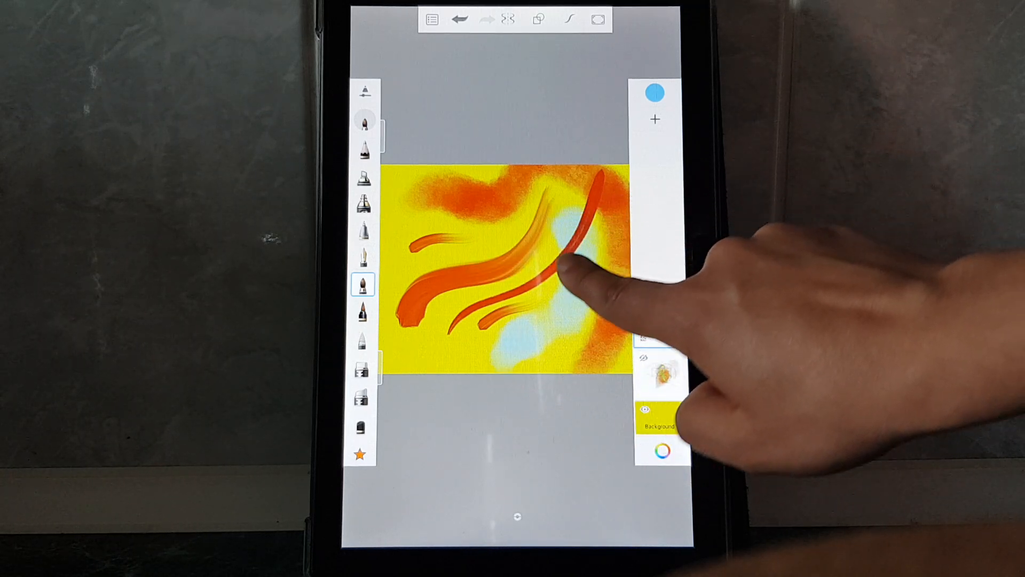
Paint soft light blue brush strokes across the orange area on the right-centre of the canvas
{"action": "left_click_drag", "start_coordinate": [575, 268], "coordinate": [536, 321]}
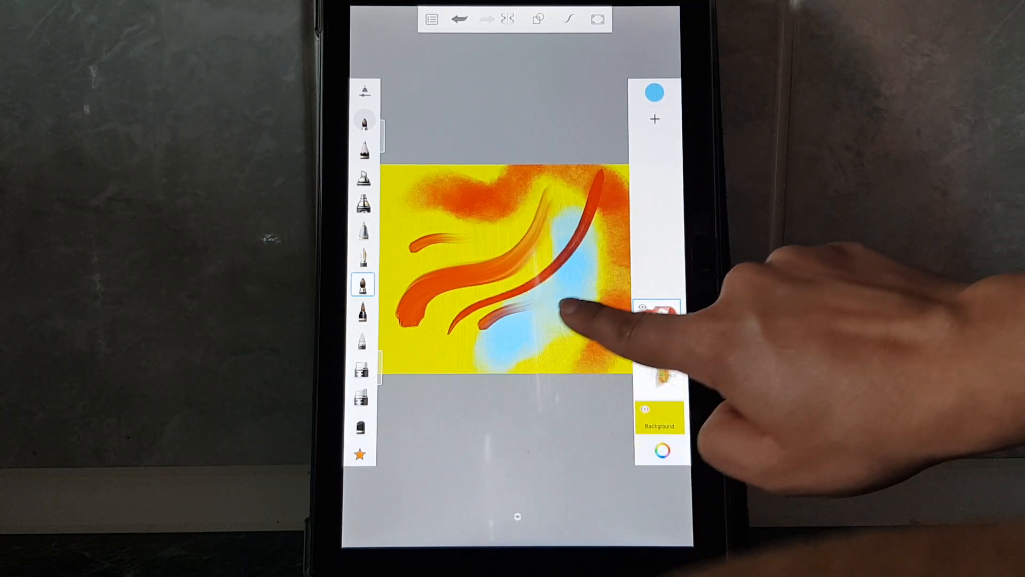